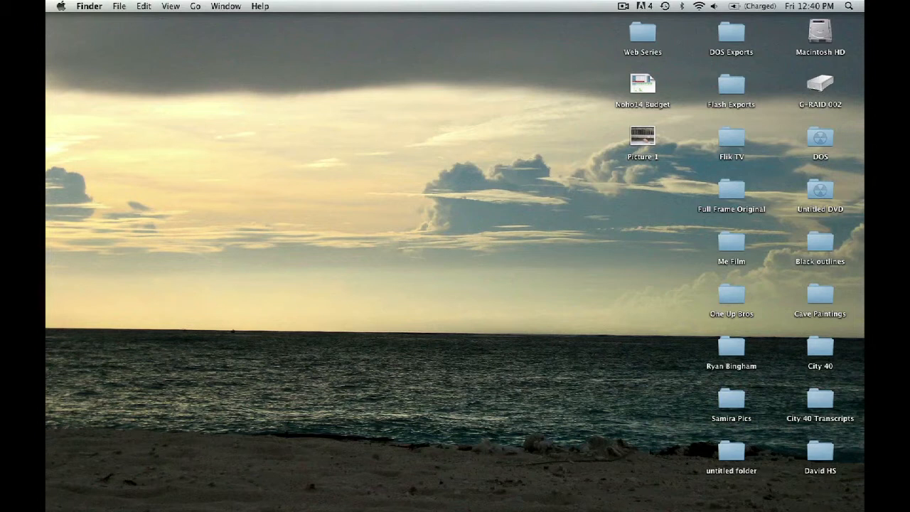
mouse_move(565, 71)
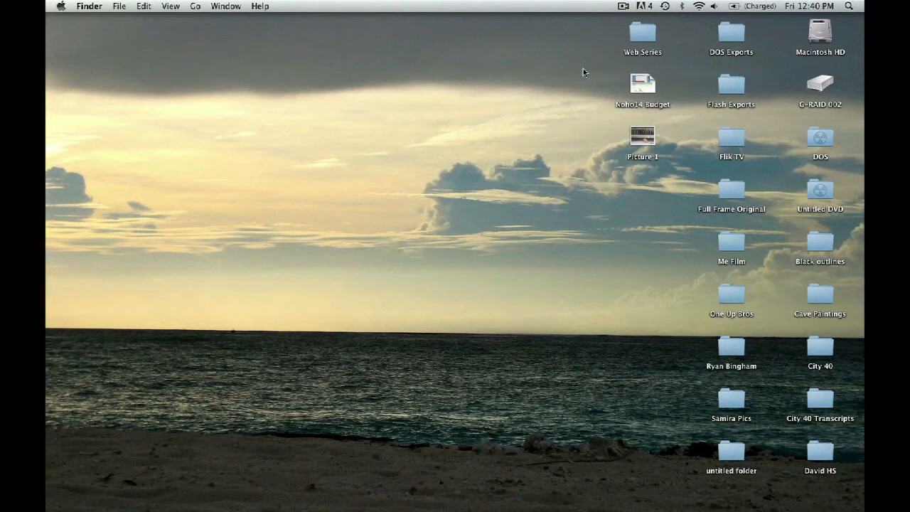
- Open G-RAID 002 > Dailies > Roll A005 and its clip folder to view the camera files
double_click(821, 85)
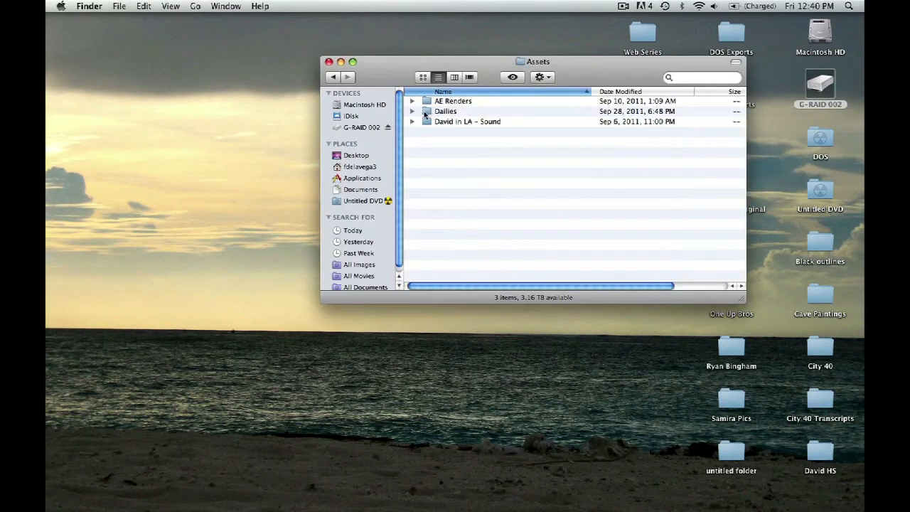
double_click(445, 111)
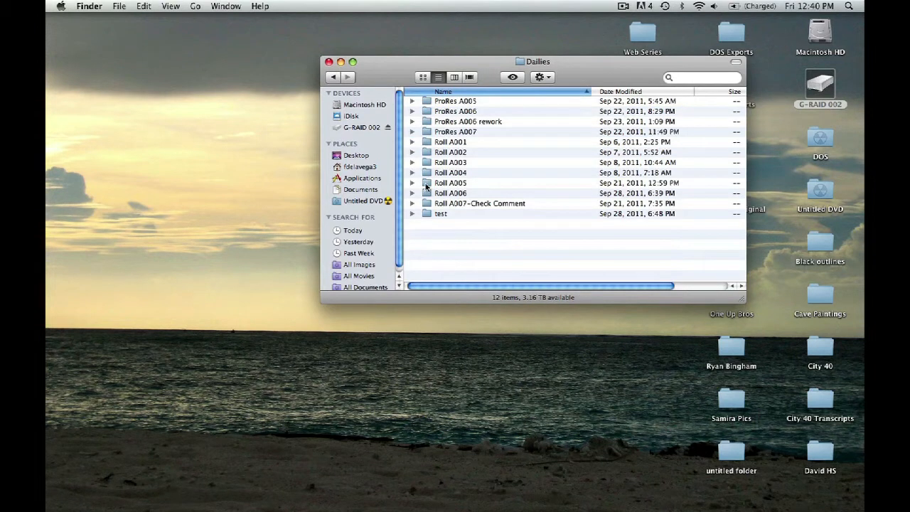
double_click(450, 182)
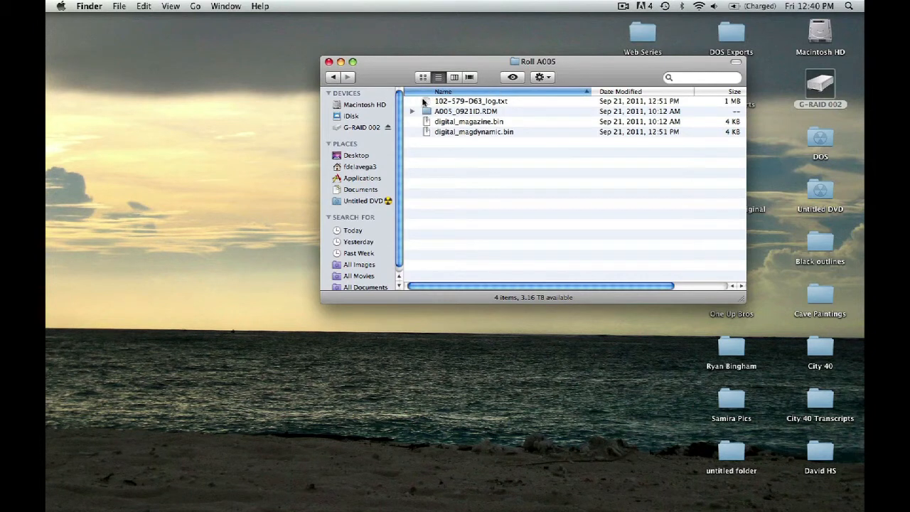
double_click(465, 111)
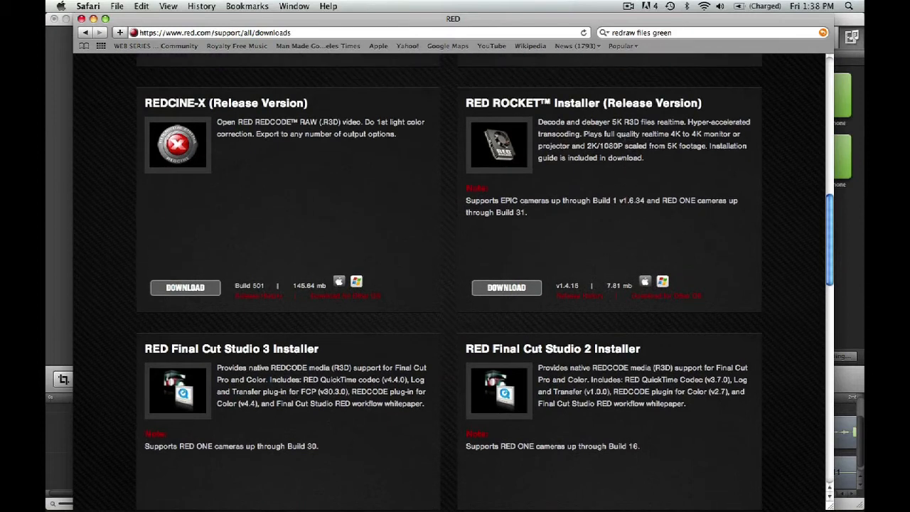
scroll(up, 3)
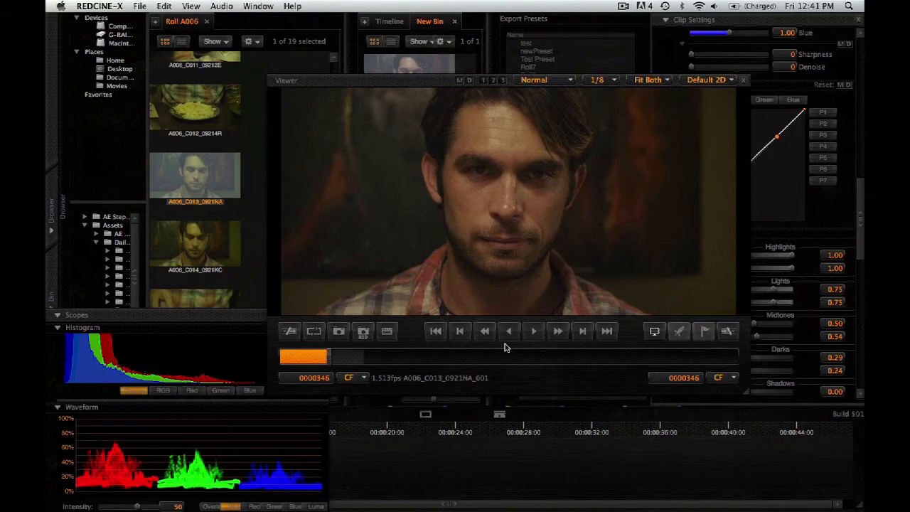
mouse_move(402, 95)
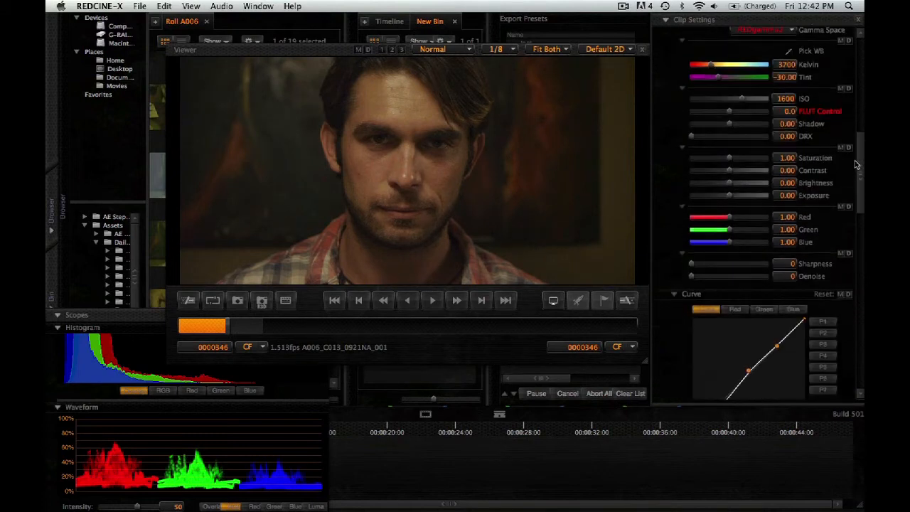
- Set the clip's Kelvin to 3549 via the Clip Settings slider, then leave REDCINE-X
drag(718, 64, 732, 64)
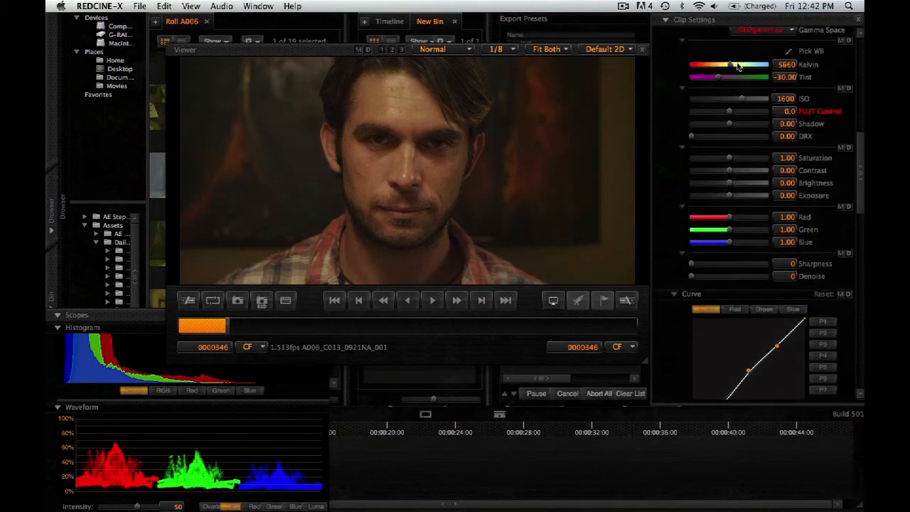
drag(735, 64, 703, 64)
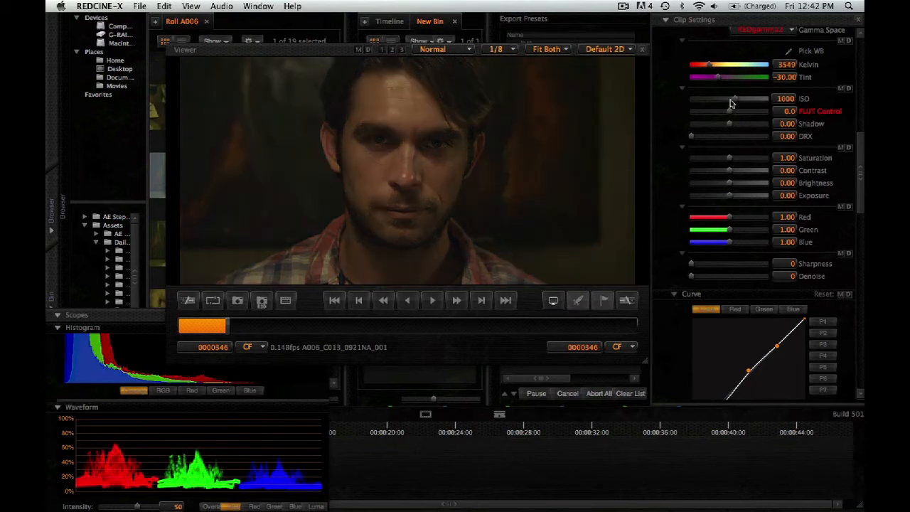
scroll(down, 3)
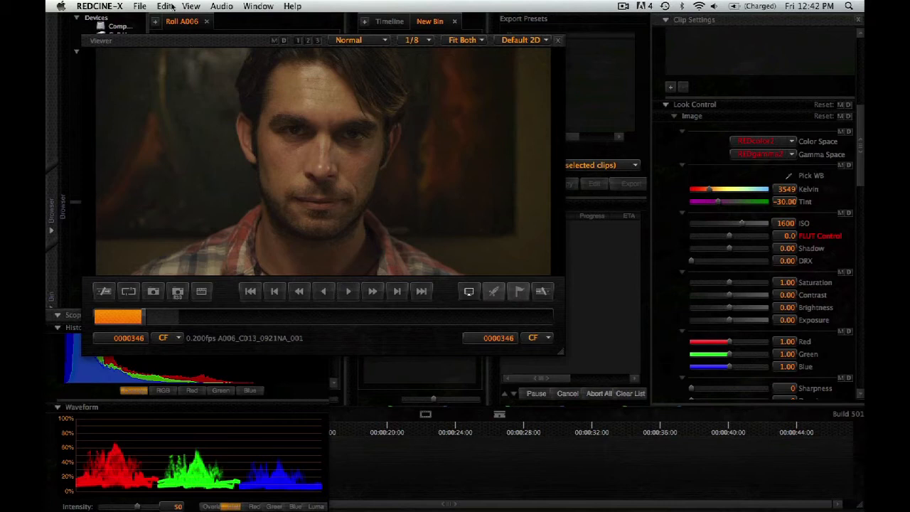
click(99, 6)
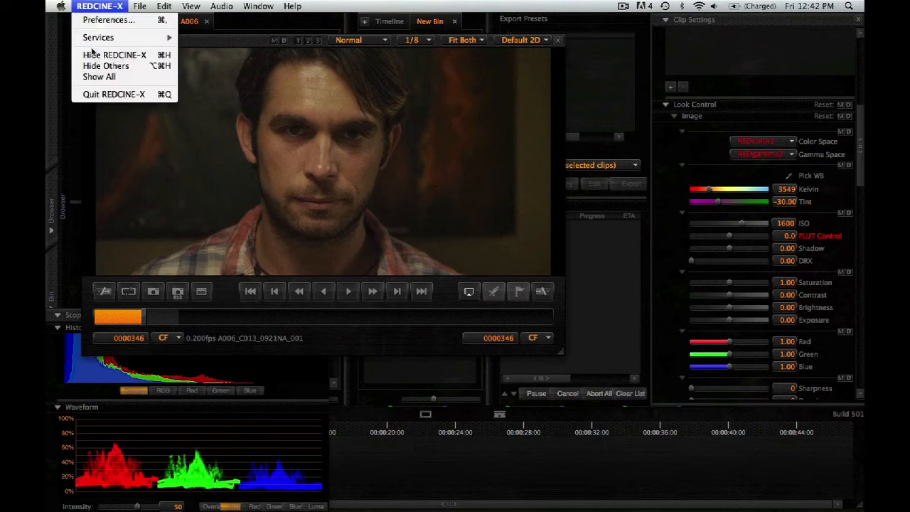
mouse_move(100, 56)
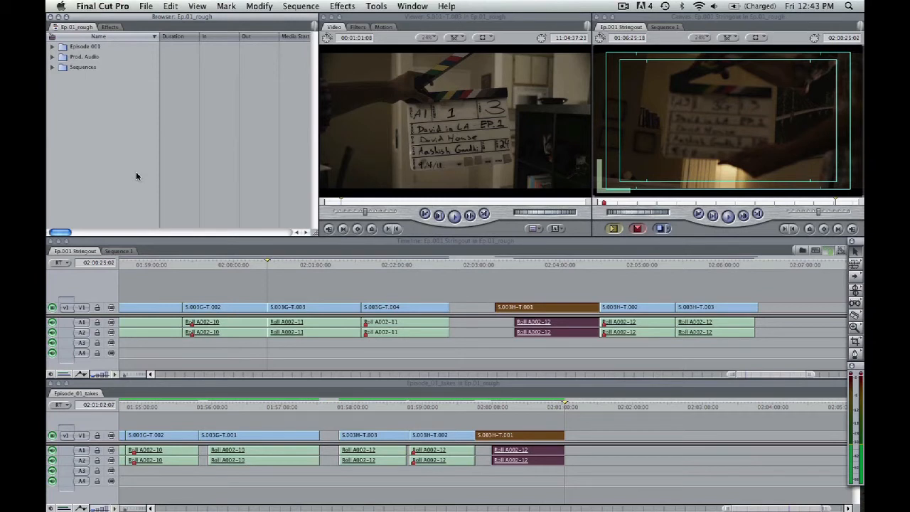
mouse_move(112, 117)
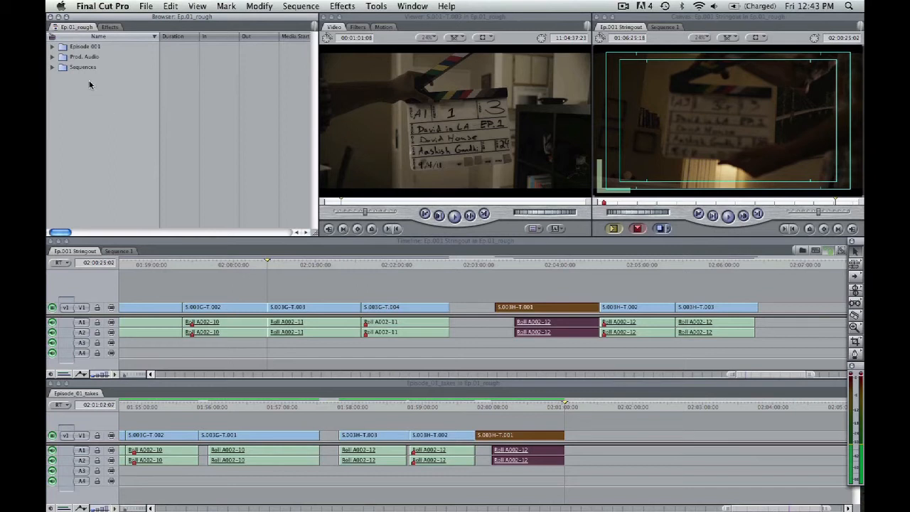
click(52, 45)
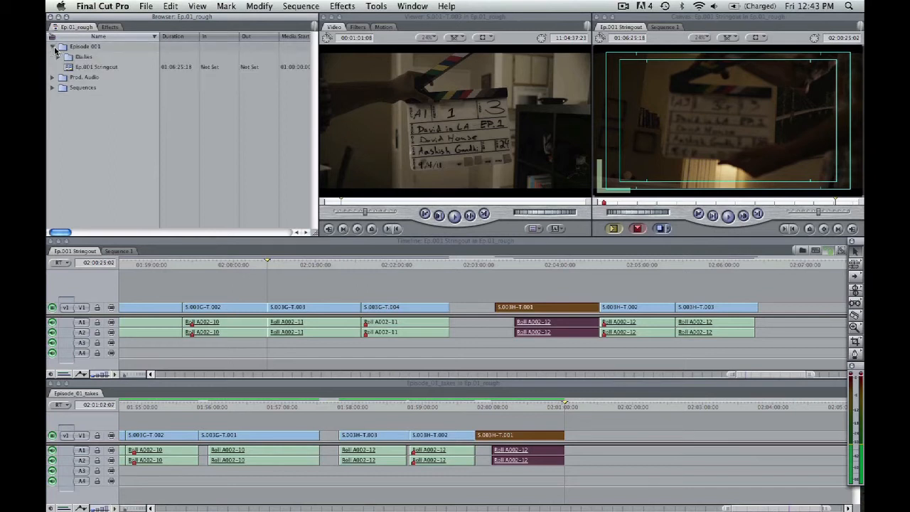
click(63, 57)
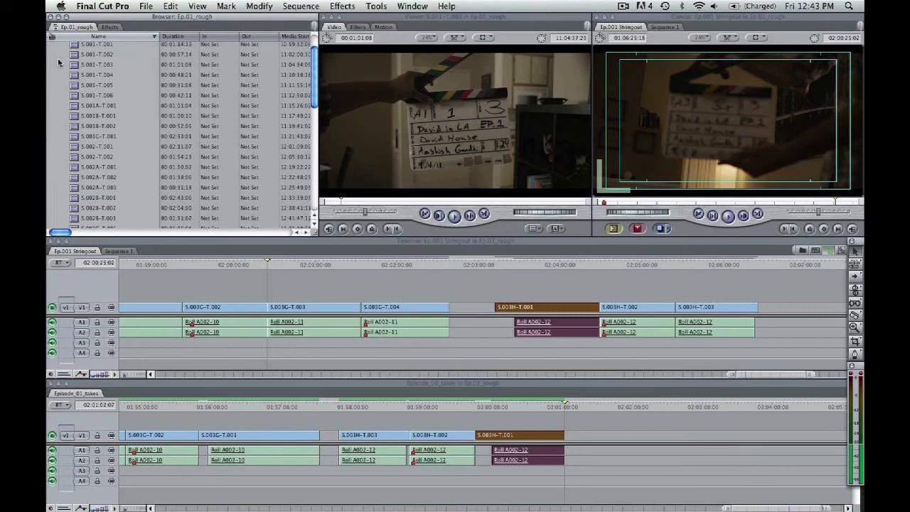
click(99, 74)
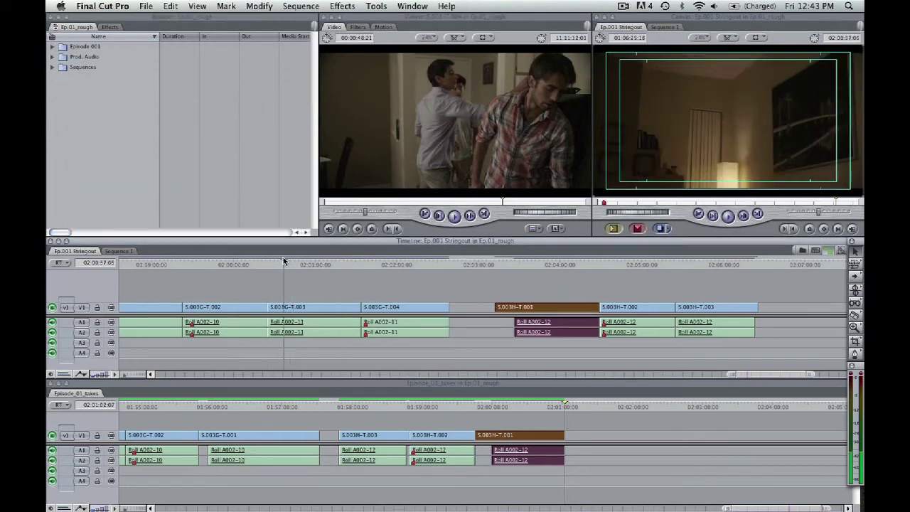
click(267, 265)
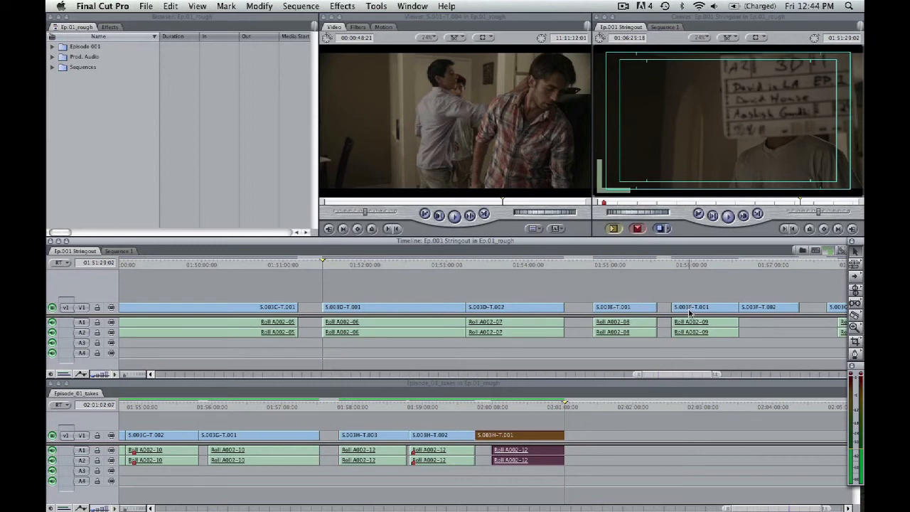
mouse_move(322, 270)
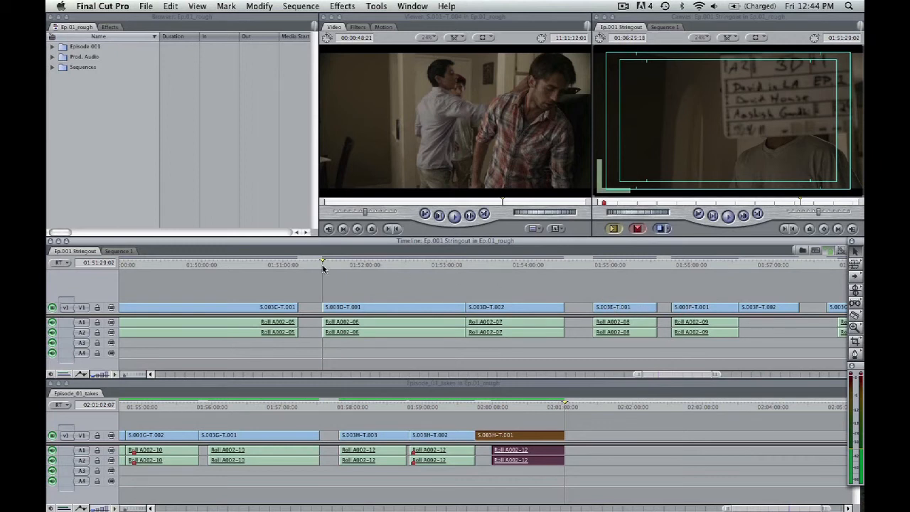
mouse_move(334, 273)
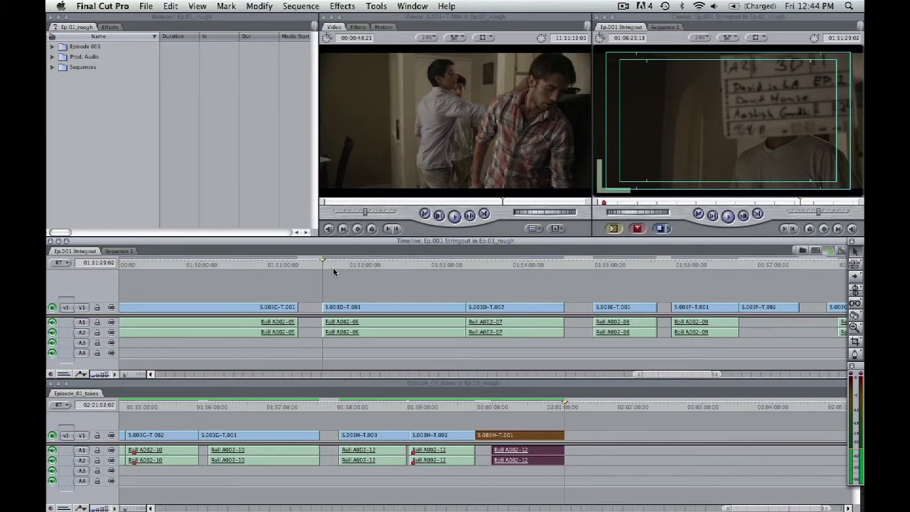
mouse_move(325, 275)
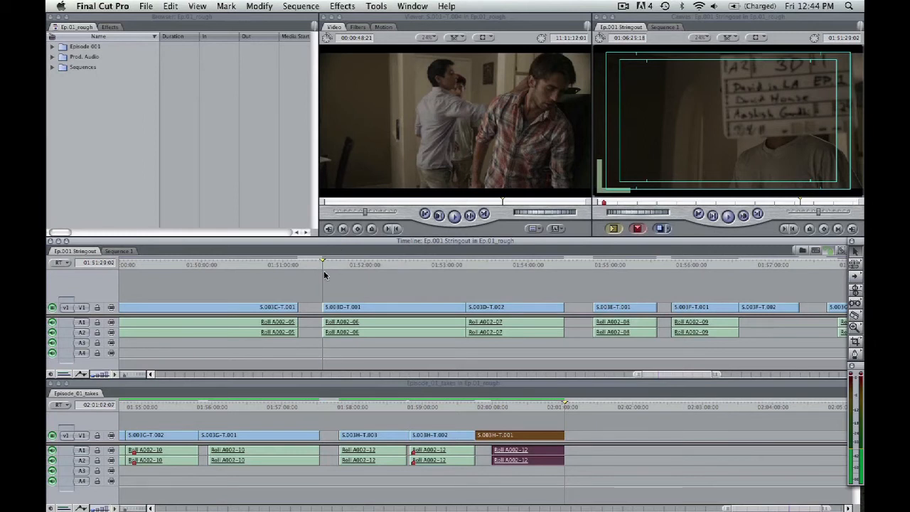
mouse_move(344, 278)
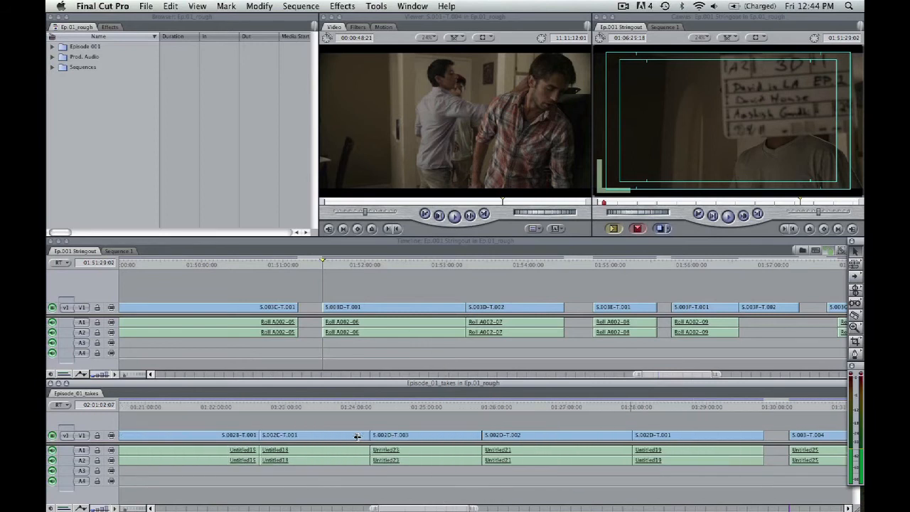
- Scroll the Episode_01_takes timeline left back to the scene 1 takes near 01:00
scroll(left, 3)
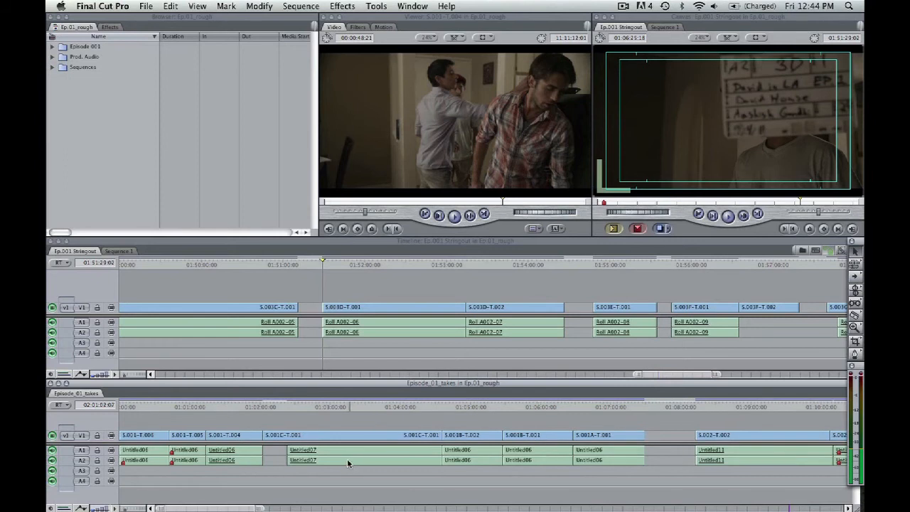
mouse_move(246, 246)
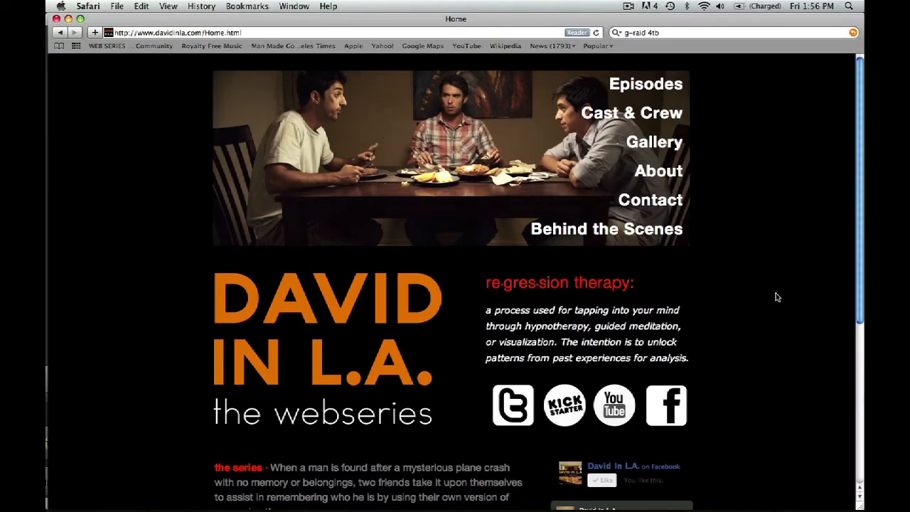
- Go to Behind the Scenes on davidinla.com and select the day18 thumbnail
click(597, 228)
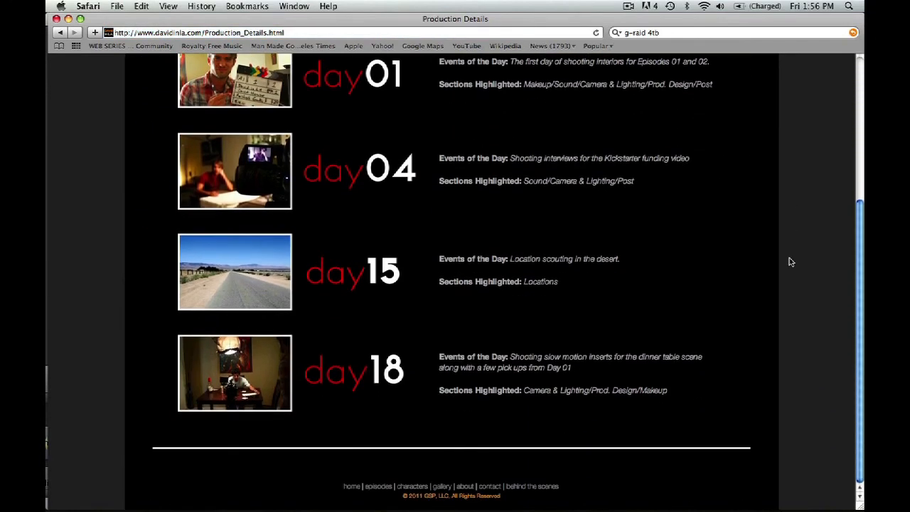
click(235, 371)
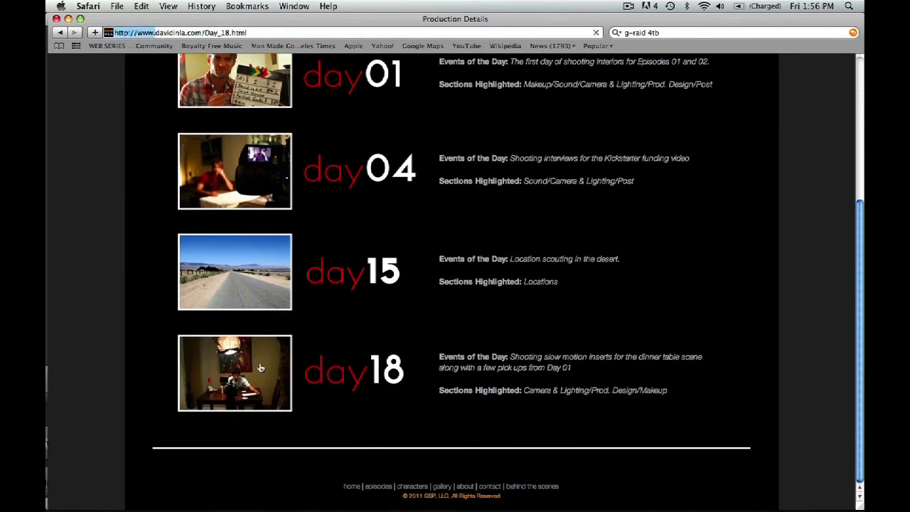
click(234, 370)
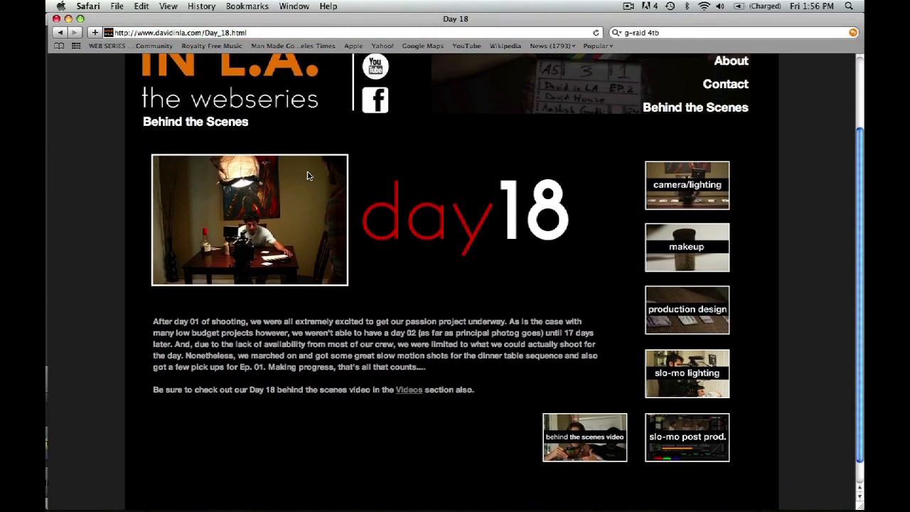